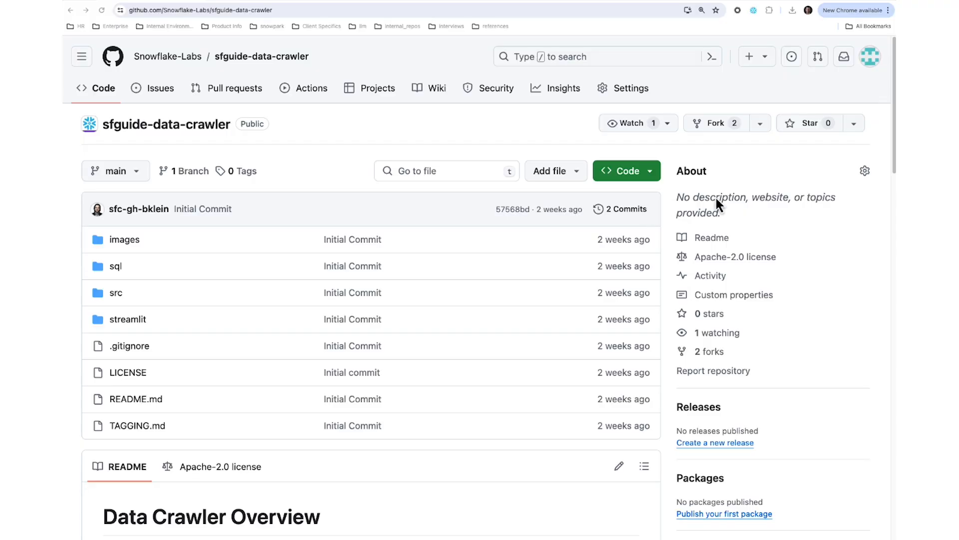
{"action": "mouse_move", "coordinate": [757, 204]}
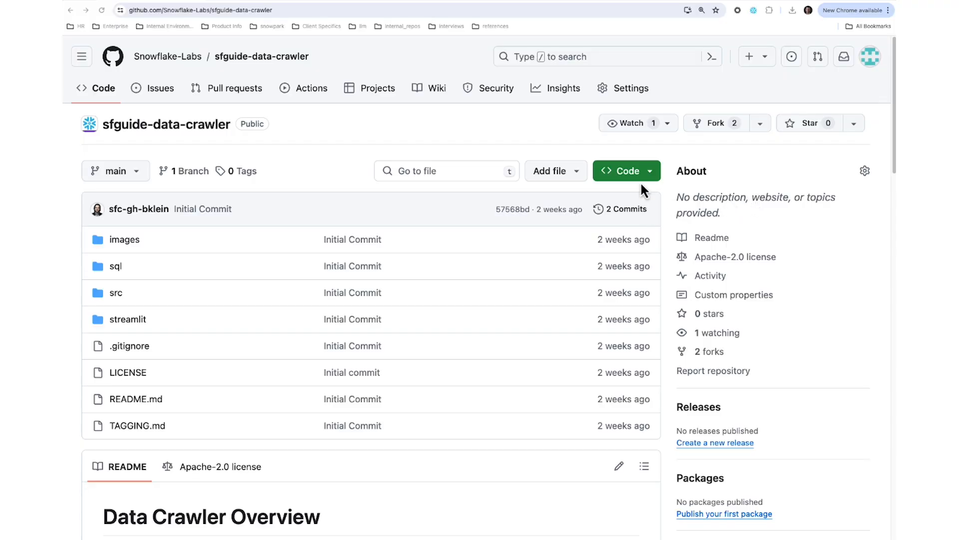
Download the sfguide-data-crawler repository as a ZIP from the Code menu
{"action": "left_click", "coordinate": [621, 171]}
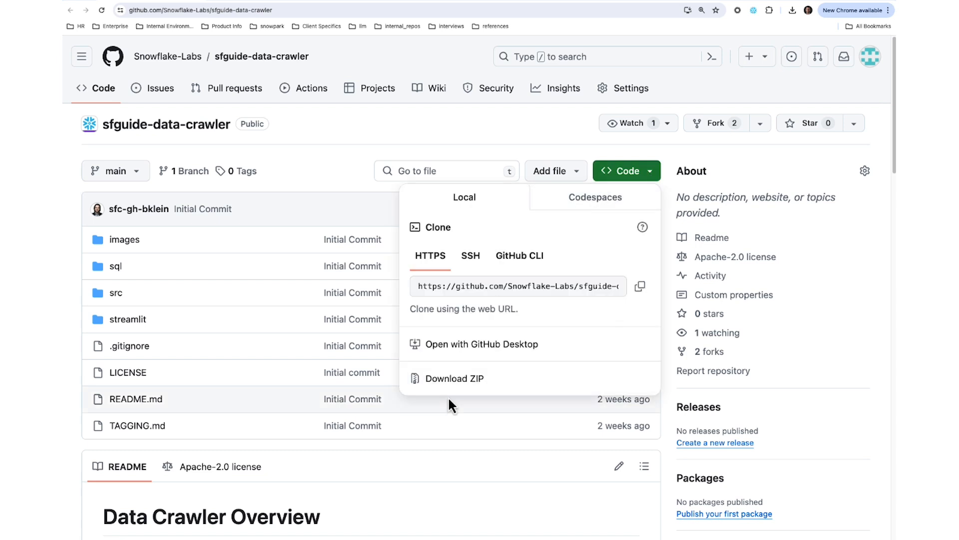
{"action": "left_click", "coordinate": [453, 378]}
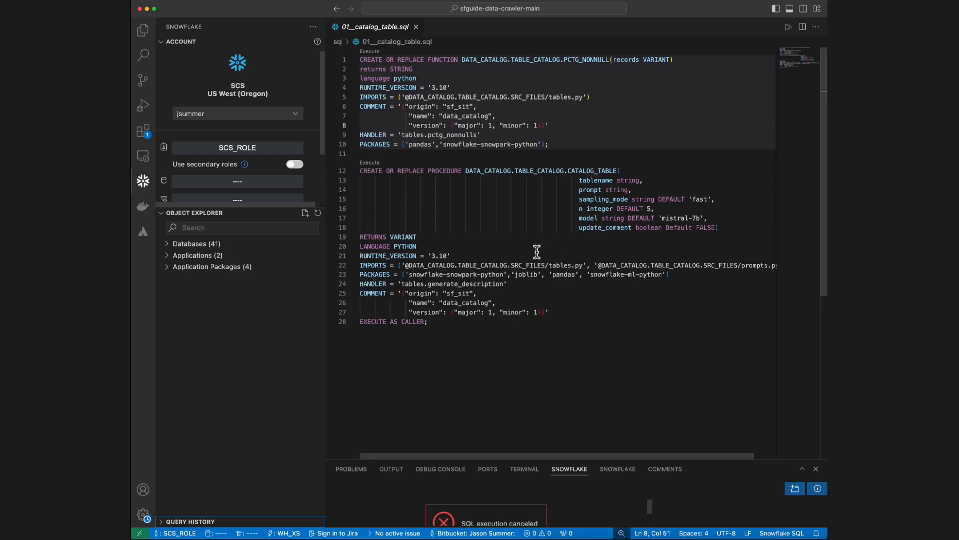
{"action": "mouse_move", "coordinate": [444, 207]}
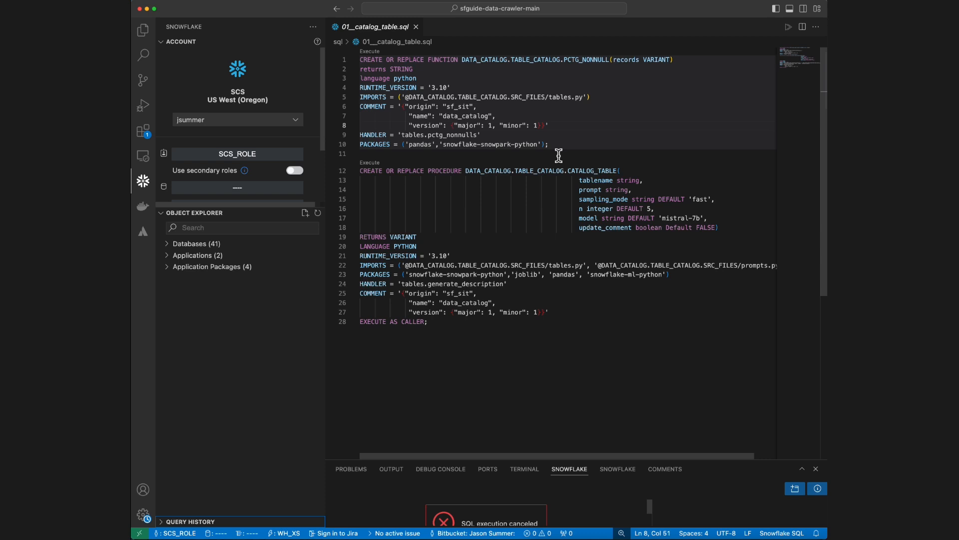
{"action": "mouse_move", "coordinate": [556, 156]}
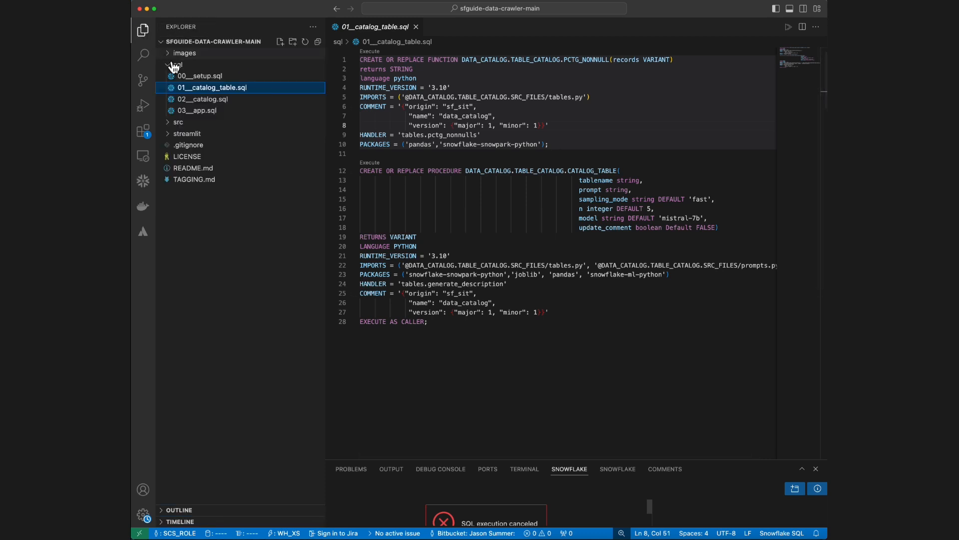
Collapse and re-expand the sql folder to list its four setup scripts
{"action": "left_click", "coordinate": [178, 65]}
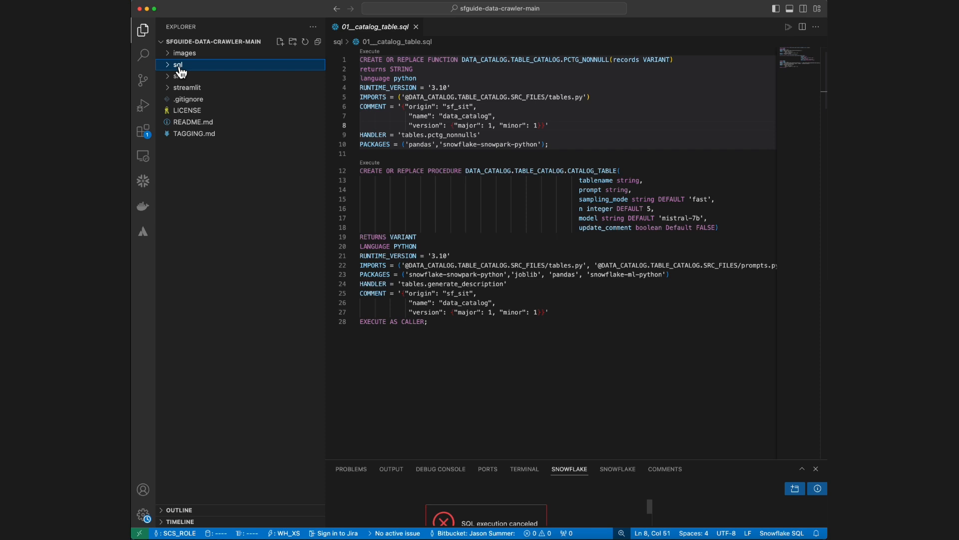
{"action": "left_click", "coordinate": [178, 64]}
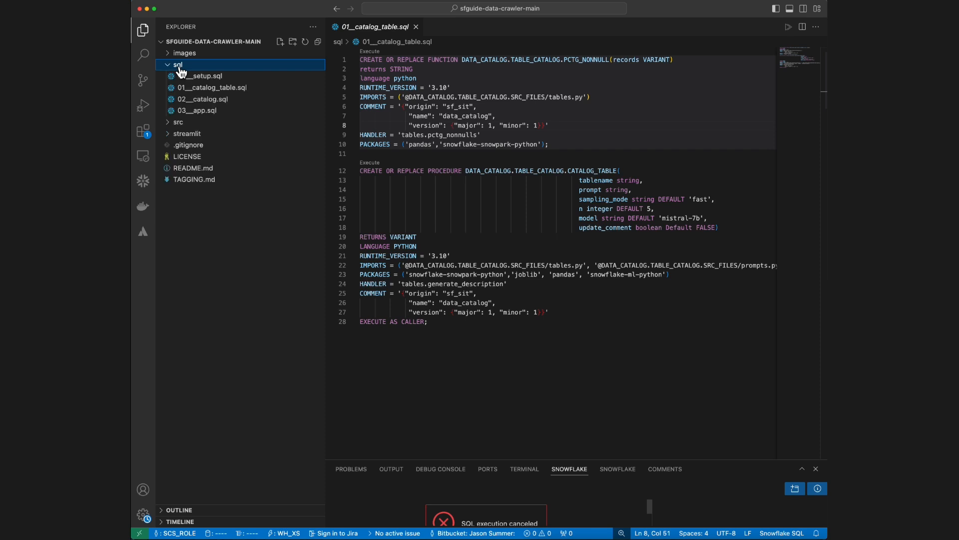
{"action": "mouse_move", "coordinate": [217, 80]}
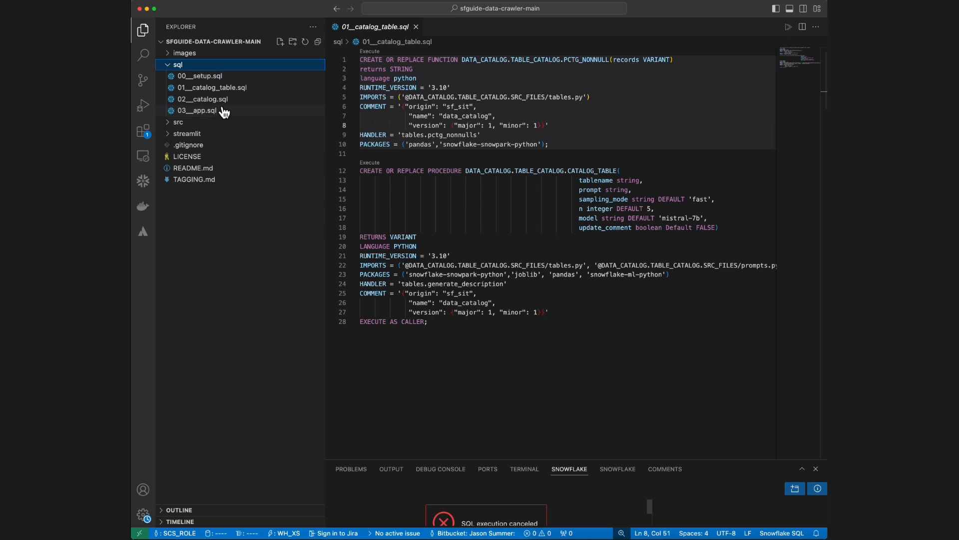
{"action": "mouse_move", "coordinate": [198, 110]}
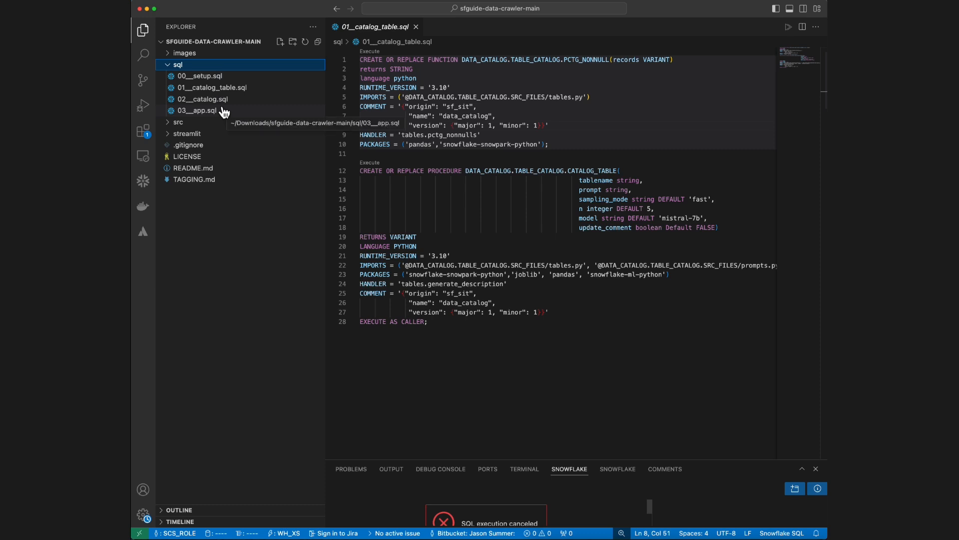
{"action": "mouse_move", "coordinate": [211, 90]}
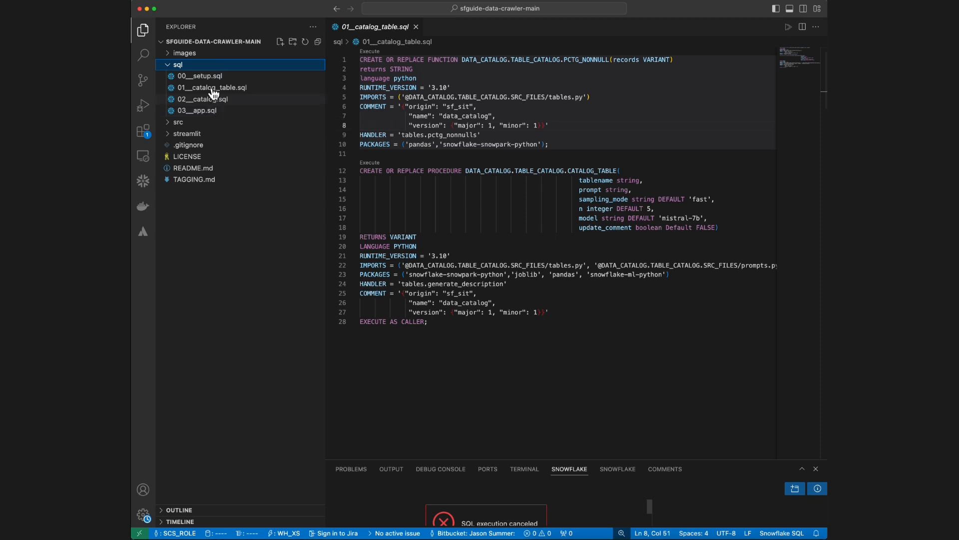
Run all statements in 00__setup.sql to create the DATA_CATALOG database, schema and stage
{"action": "left_click", "coordinate": [199, 75]}
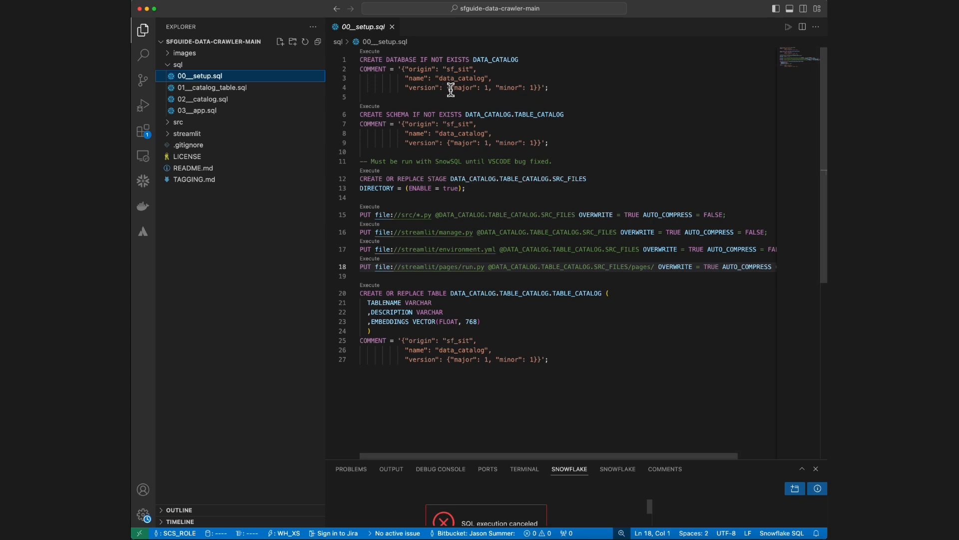
{"action": "left_click", "coordinate": [549, 88]}
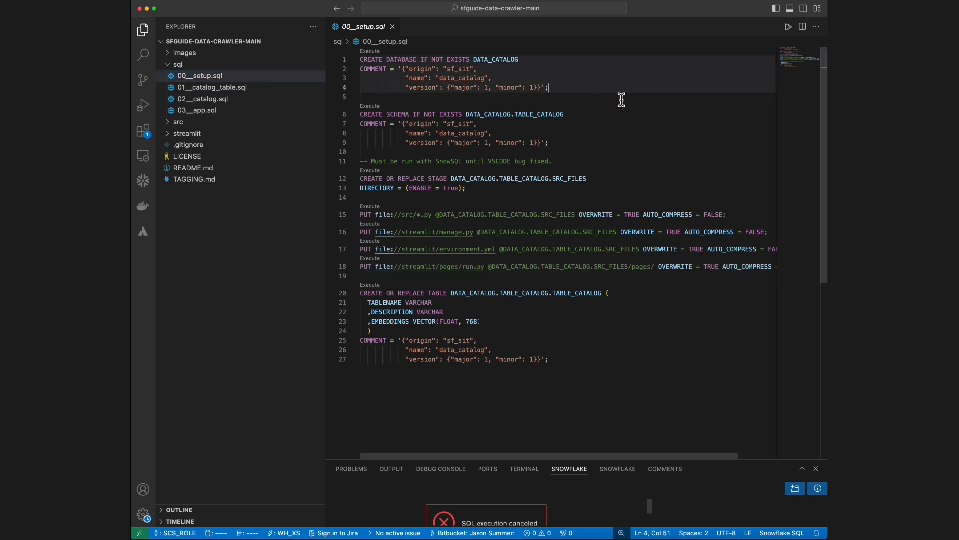
{"action": "left_click", "coordinate": [789, 26]}
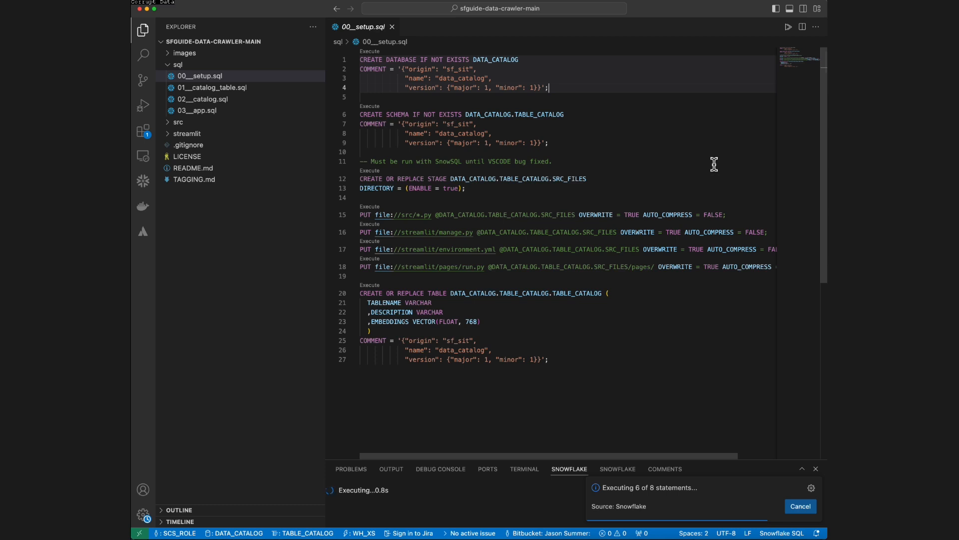
{"action": "left_click", "coordinate": [212, 87]}
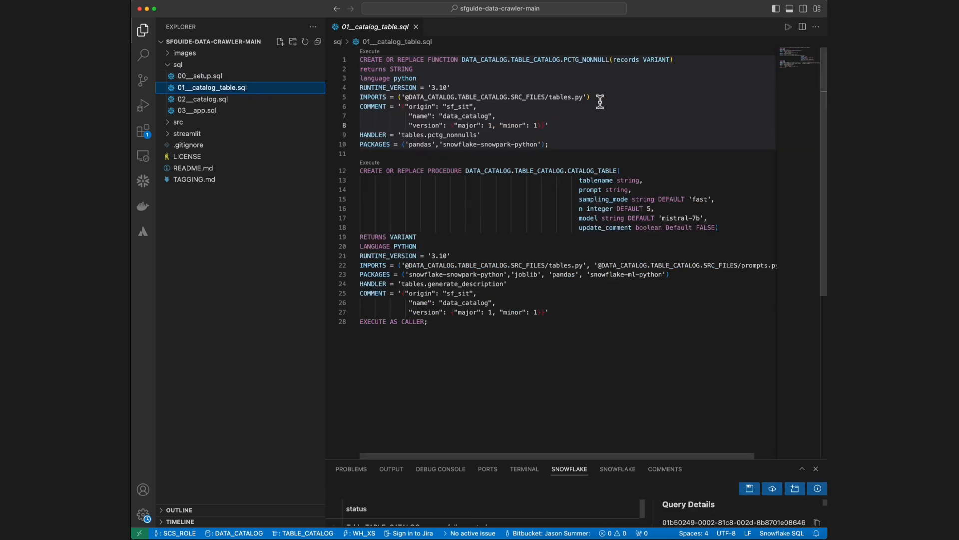
{"action": "mouse_move", "coordinate": [729, 88]}
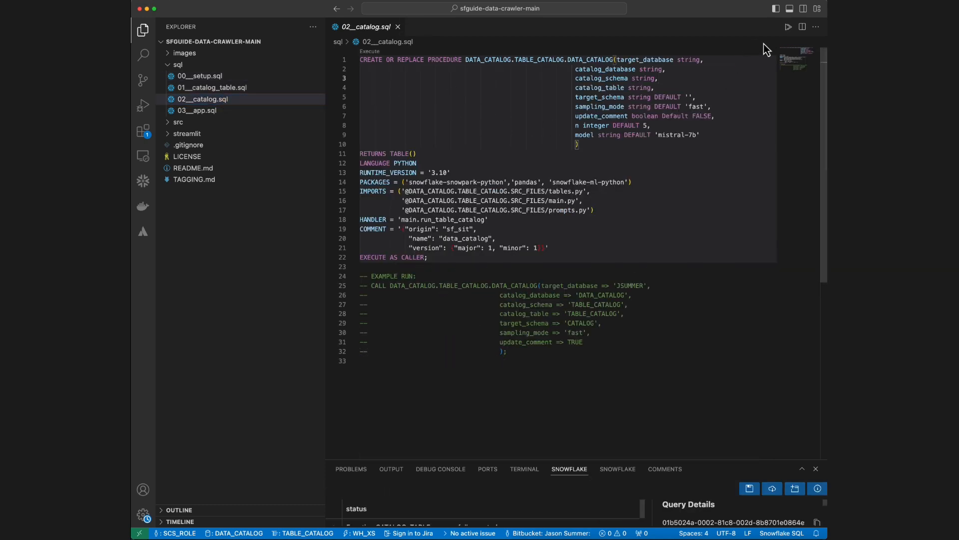
Run 02__catalog.sql to create the DATA_CATALOG procedure, then move on to 03__app.sql
{"action": "left_click", "coordinate": [789, 26]}
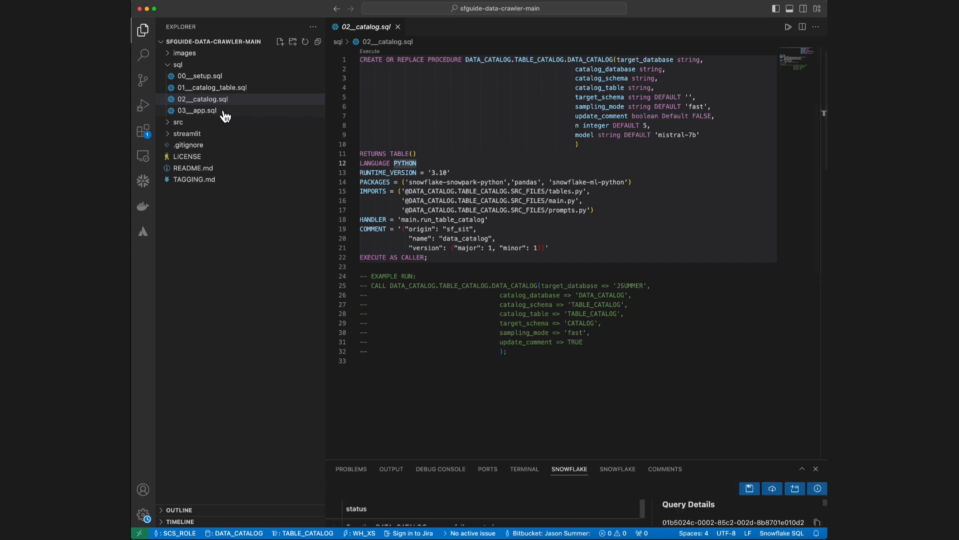
{"action": "left_click", "coordinate": [197, 110]}
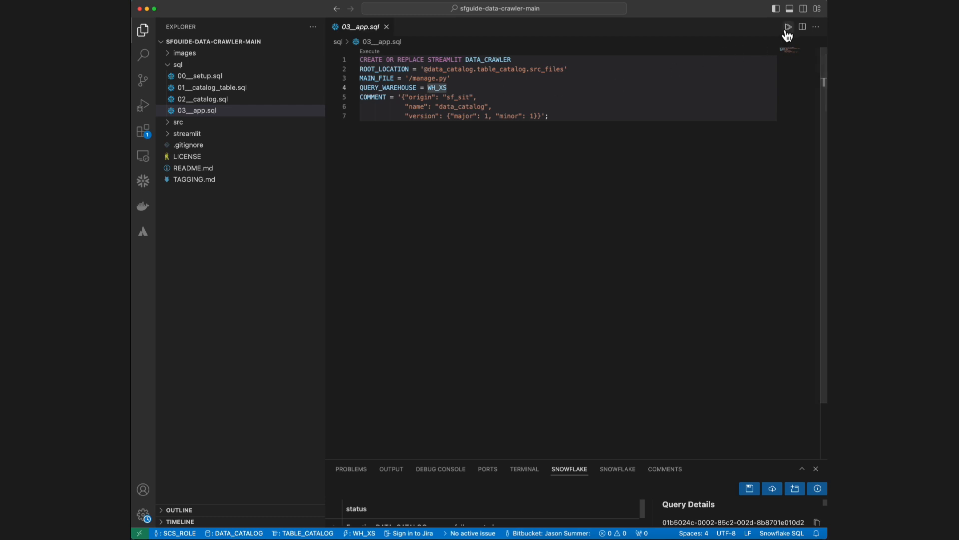
Run 03__app.sql and launch the DATA_CRAWLER app from Snowsight's Streamlit list
{"action": "left_click", "coordinate": [788, 26]}
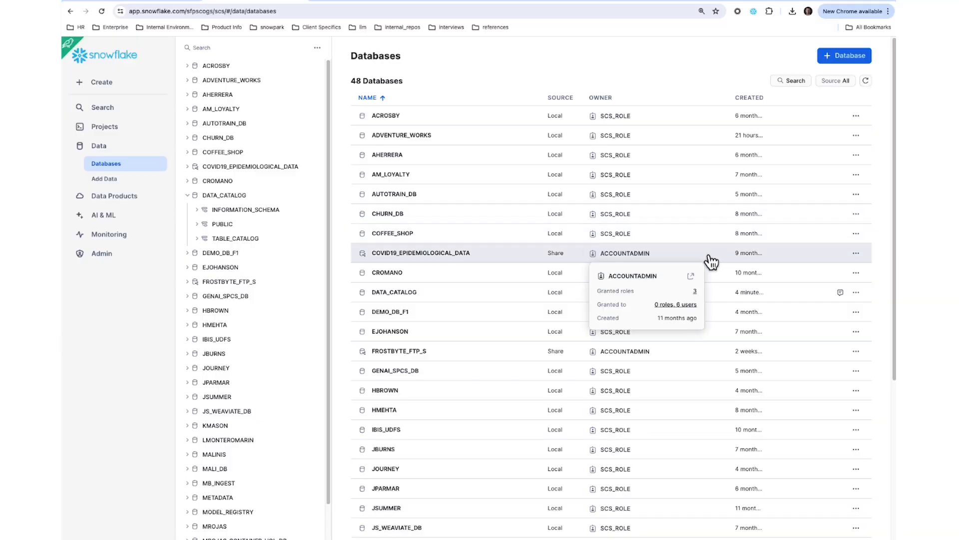
{"action": "left_click", "coordinate": [103, 175]}
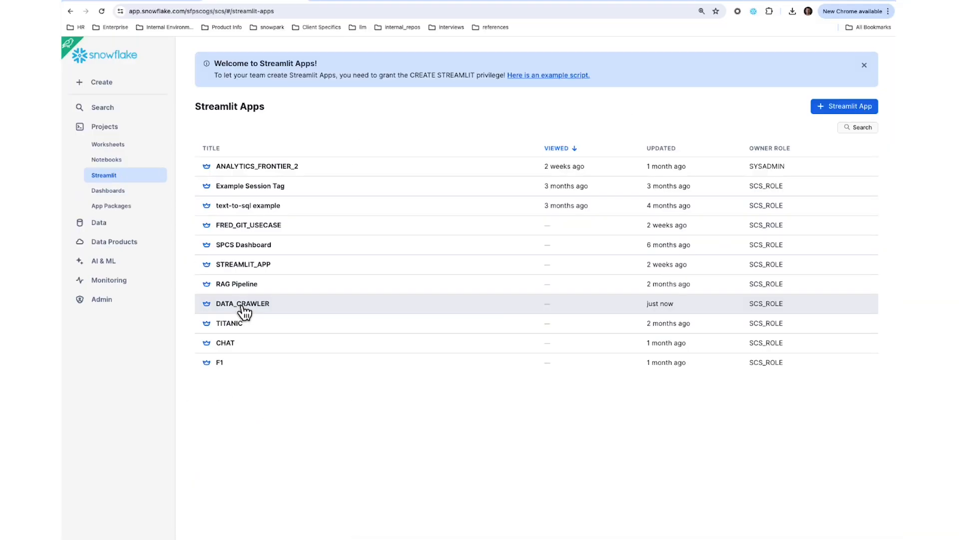
{"action": "mouse_move", "coordinate": [285, 312]}
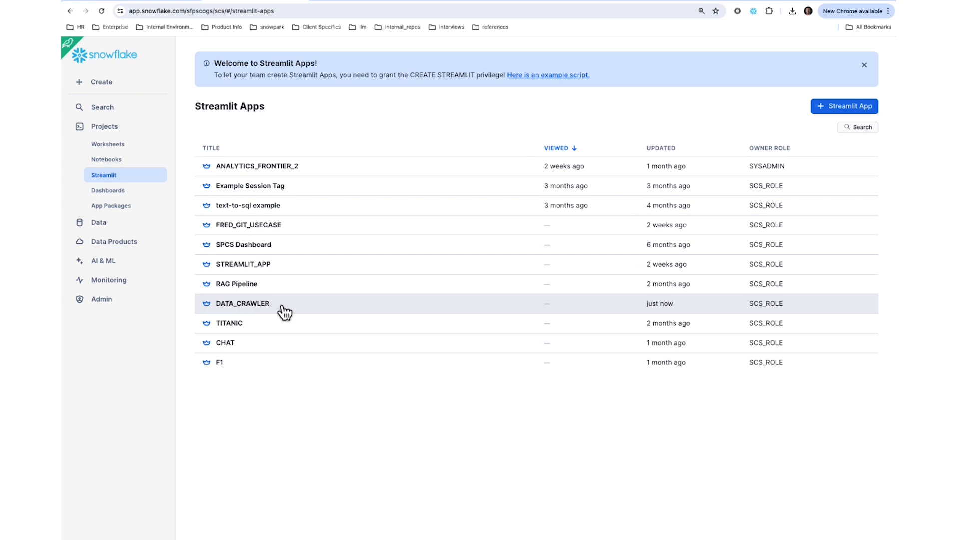
{"action": "left_click", "coordinate": [242, 304]}
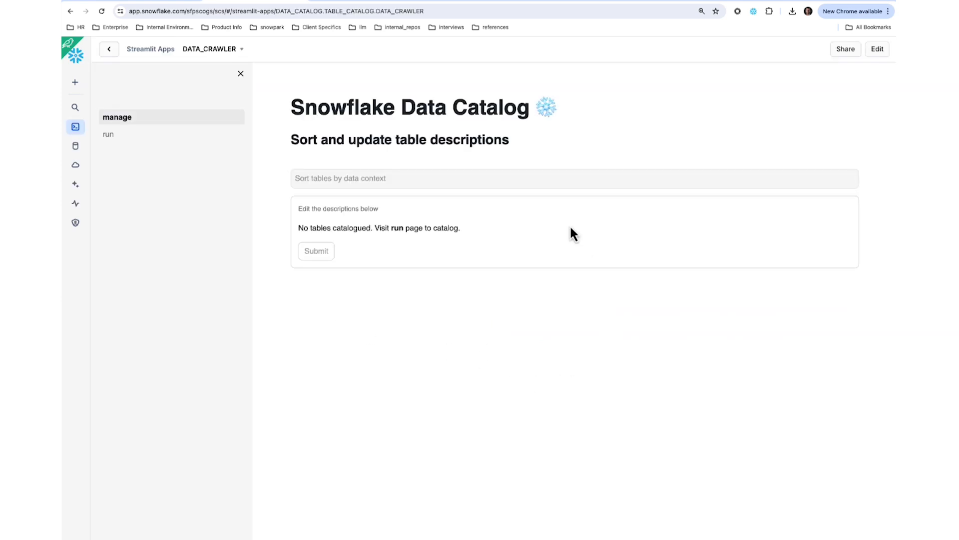
{"action": "mouse_move", "coordinate": [424, 312]}
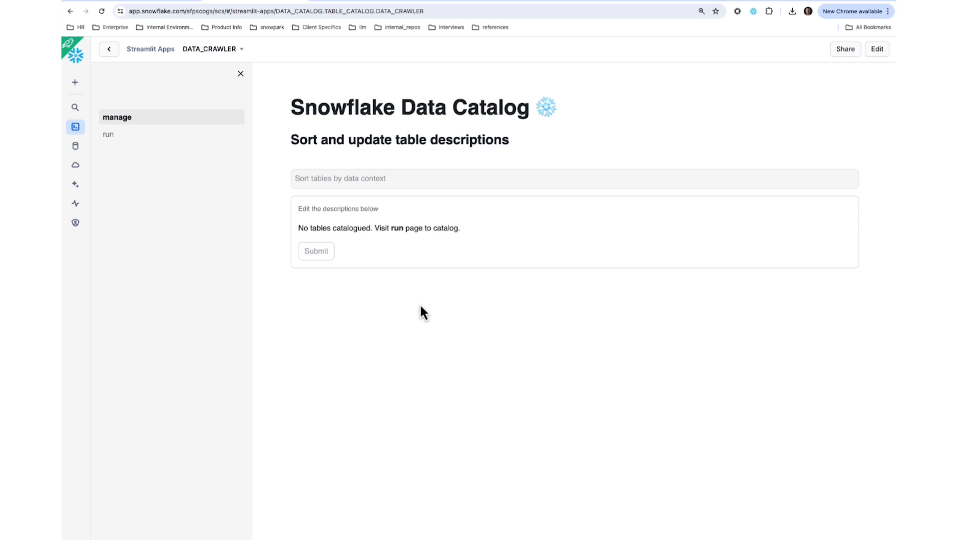
{"action": "mouse_move", "coordinate": [581, 394]}
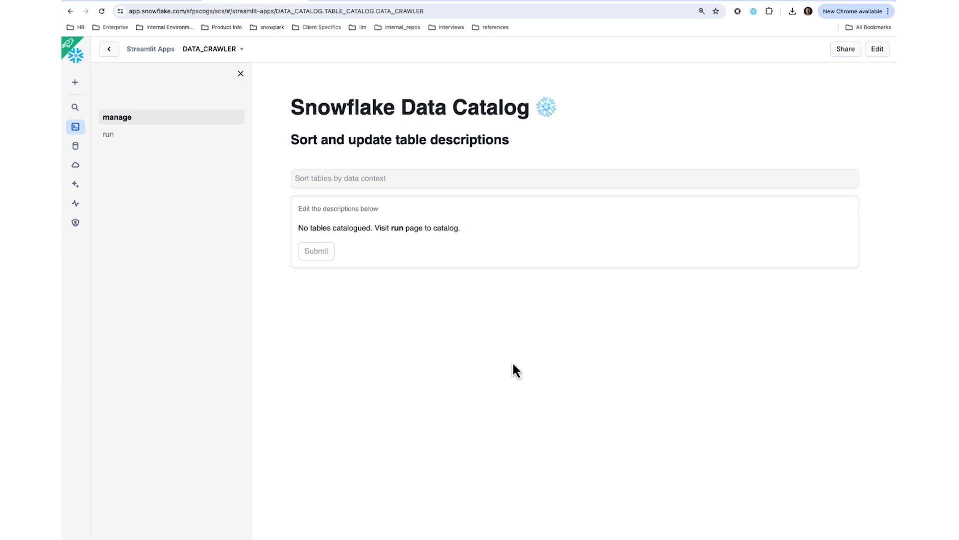
{"action": "mouse_move", "coordinate": [481, 331]}
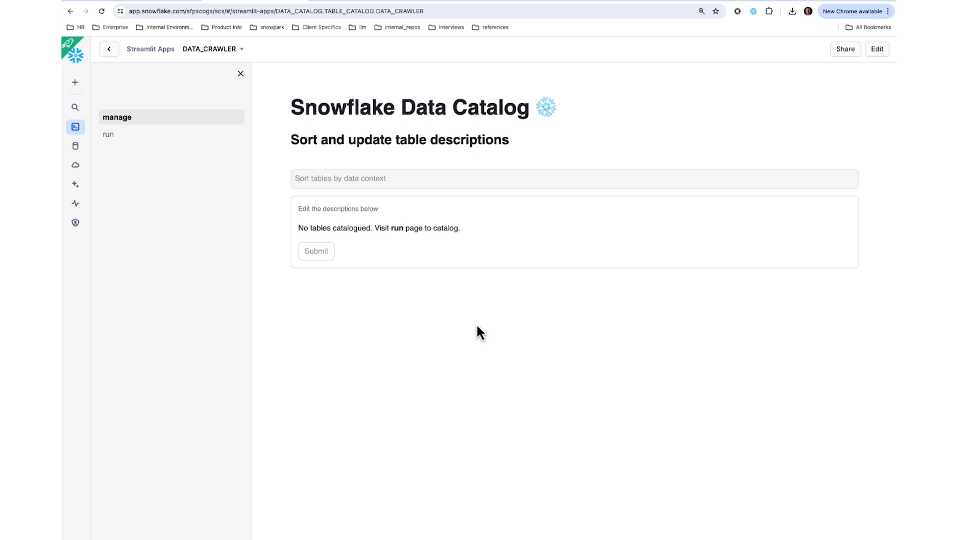
{"action": "mouse_move", "coordinate": [477, 331]}
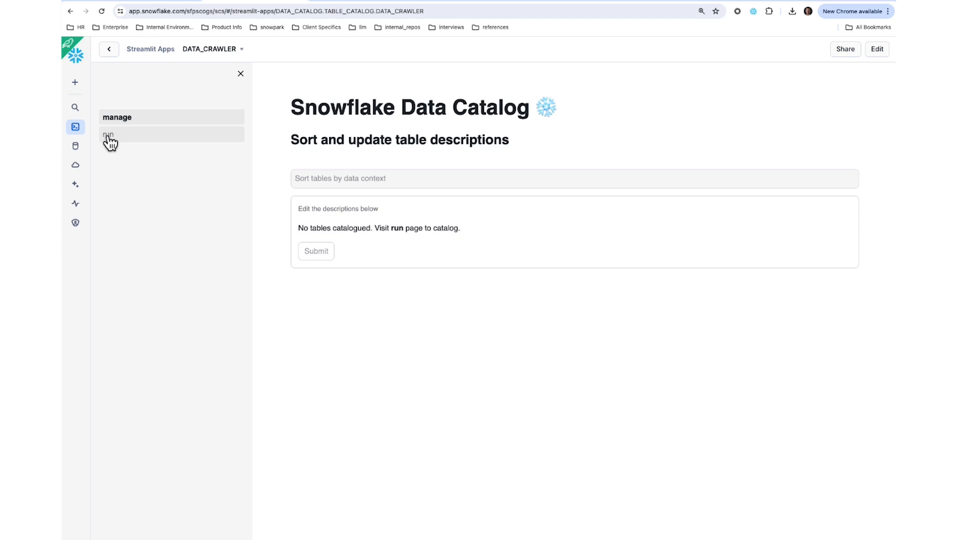
Switch to the DATA_CRAWLER app's run page in the sidebar
{"action": "left_click", "coordinate": [109, 134]}
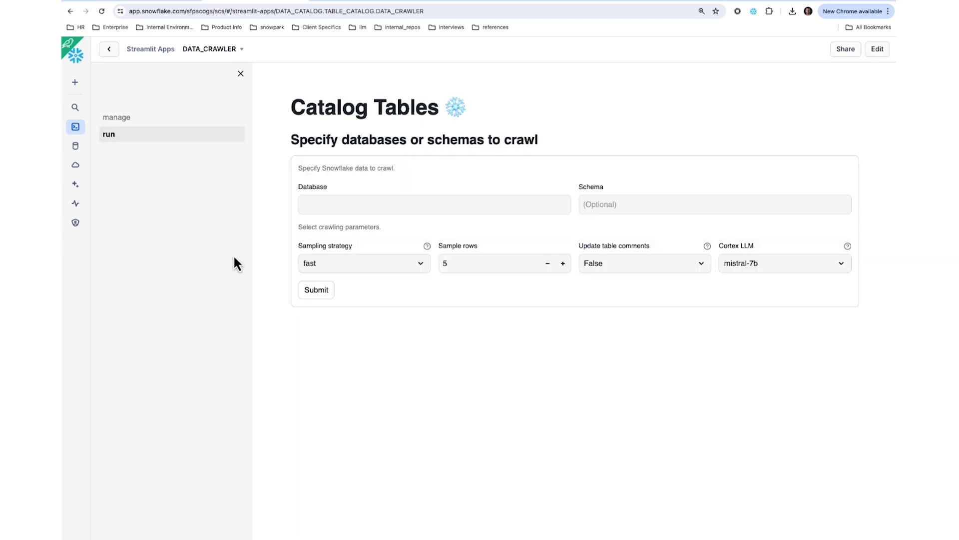
{"action": "mouse_move", "coordinate": [365, 391]}
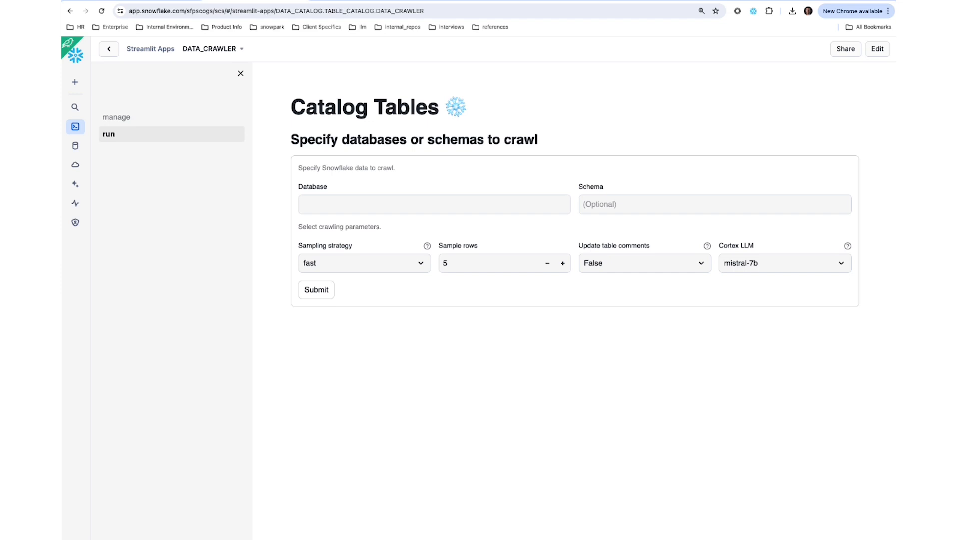
Enter SPIDER as the database to crawl
{"action": "left_click", "coordinate": [434, 204]}
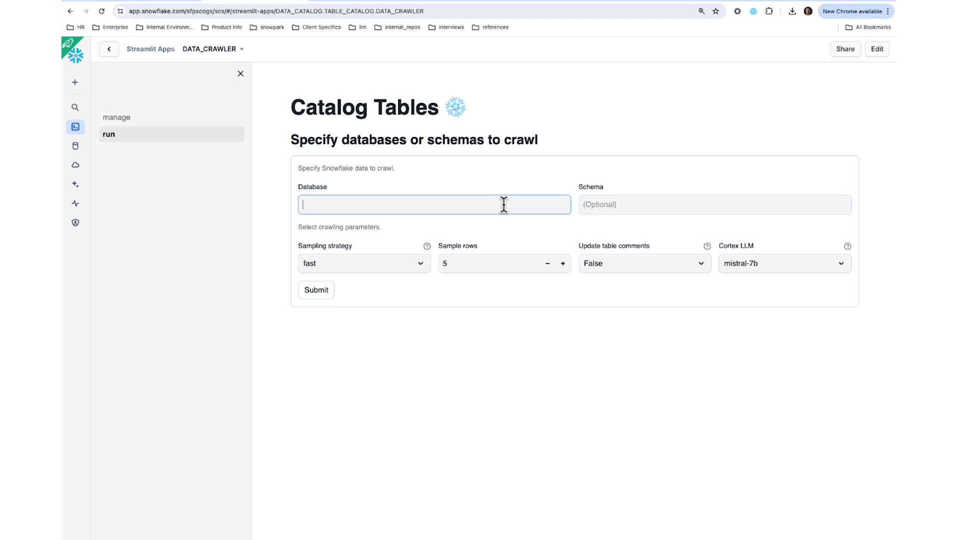
{"action": "type", "text": "SPIDER"}
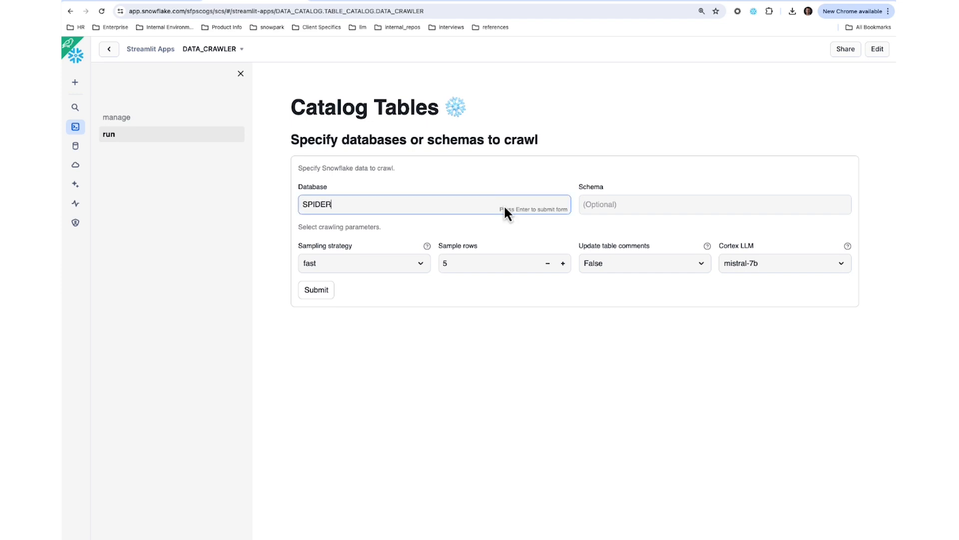
{"action": "mouse_move", "coordinate": [508, 249]}
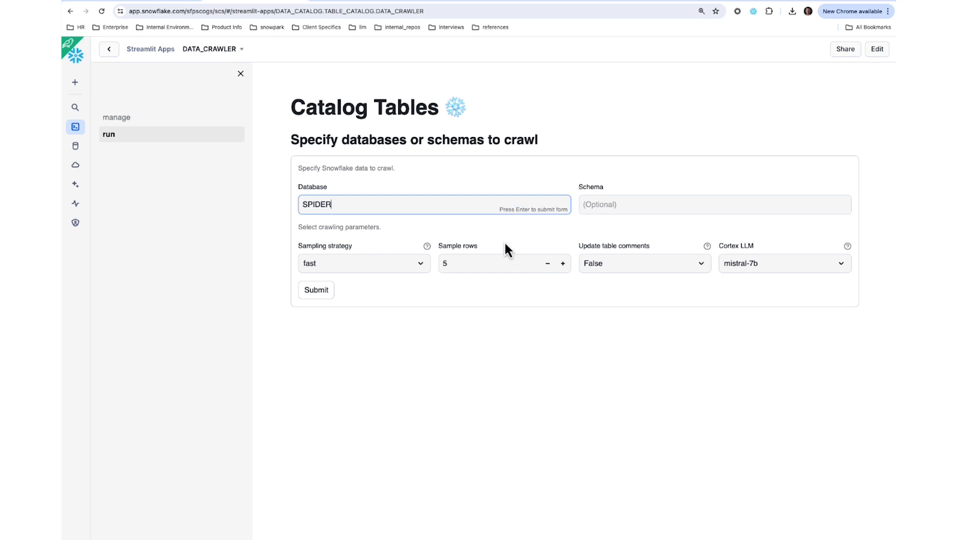
{"action": "left_click", "coordinate": [364, 263]}
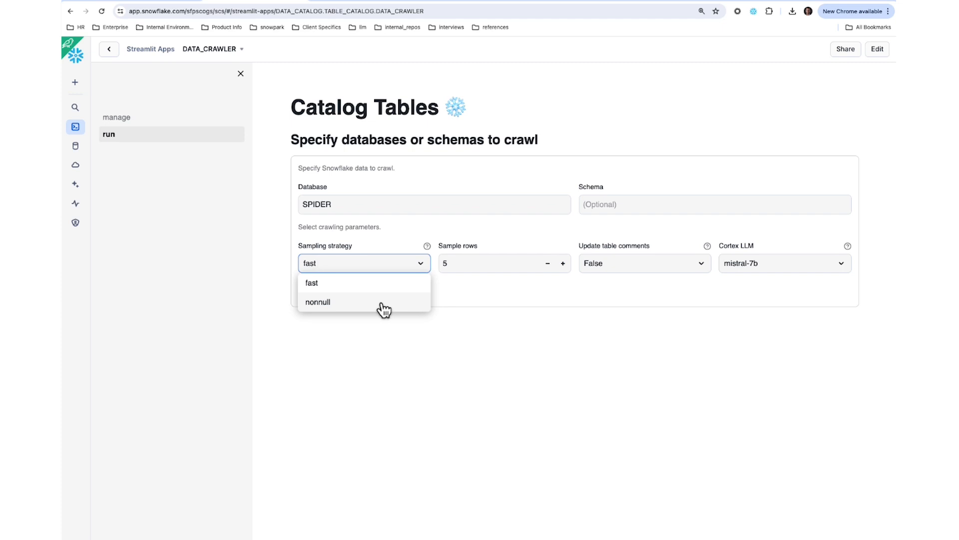
{"action": "mouse_move", "coordinate": [379, 295]}
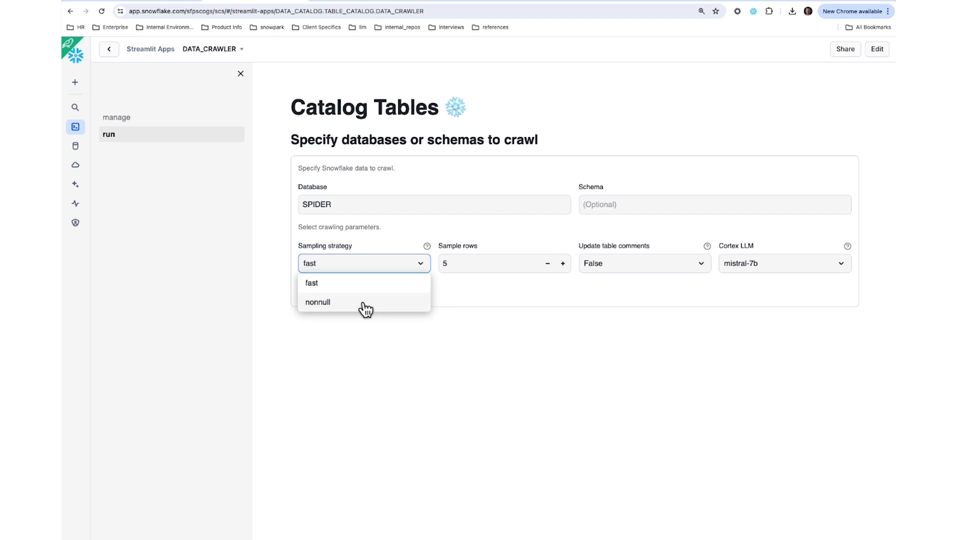
{"action": "mouse_move", "coordinate": [358, 289]}
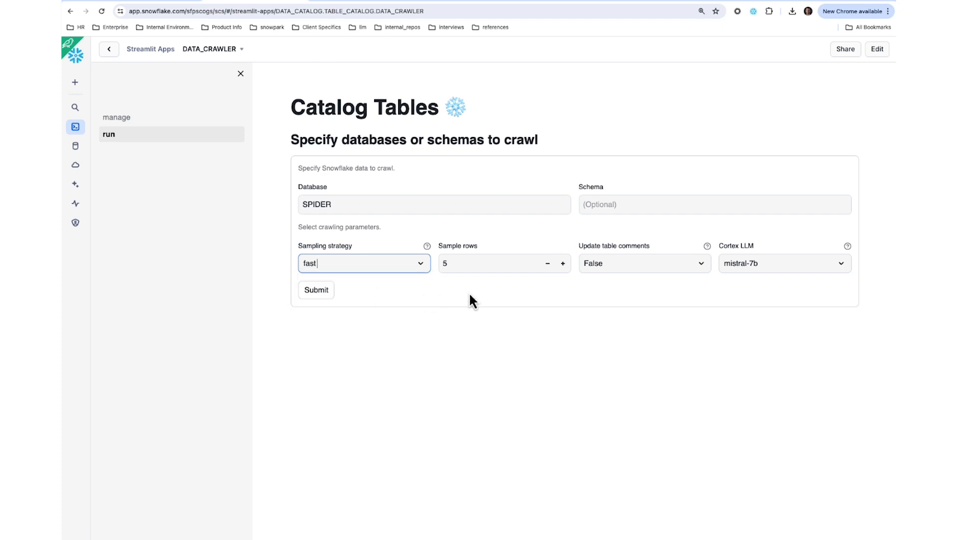
Set Update table comments to True and keep mistral-7b as the Cortex LLM
{"action": "left_click", "coordinate": [643, 263]}
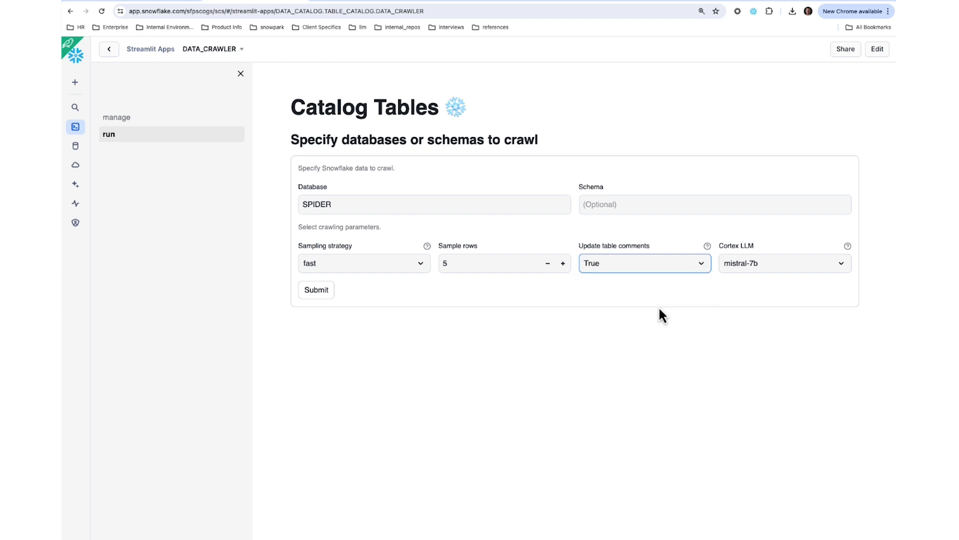
{"action": "left_click", "coordinate": [642, 263]}
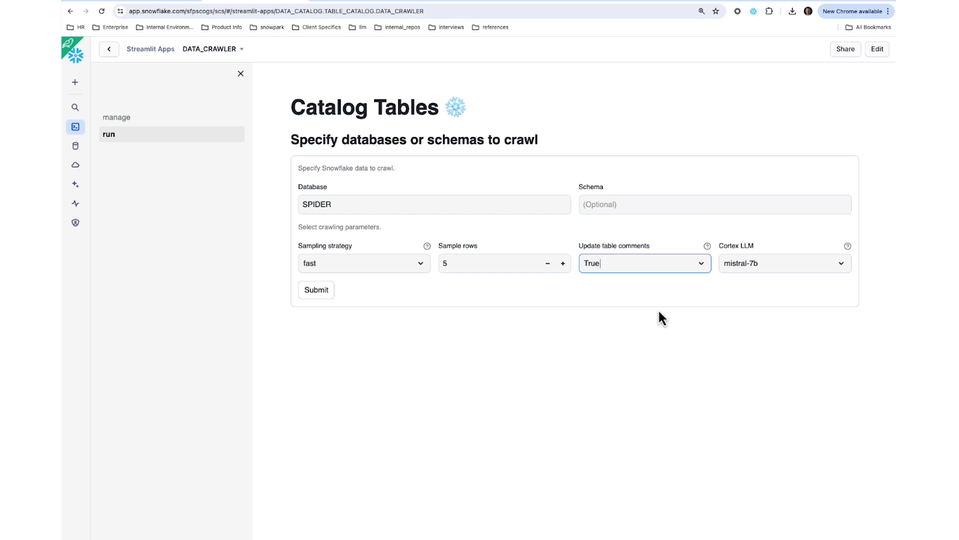
{"action": "left_click", "coordinate": [784, 263]}
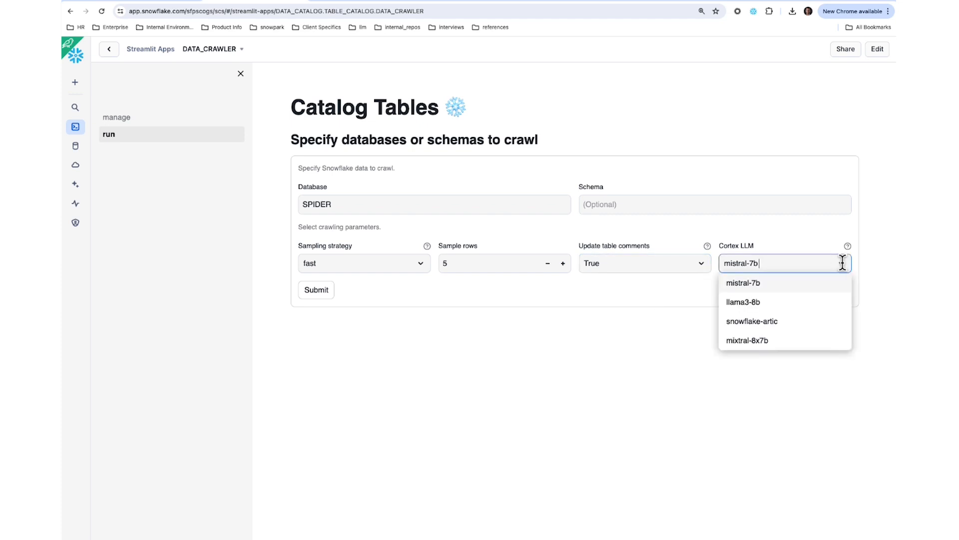
{"action": "mouse_move", "coordinate": [812, 264]}
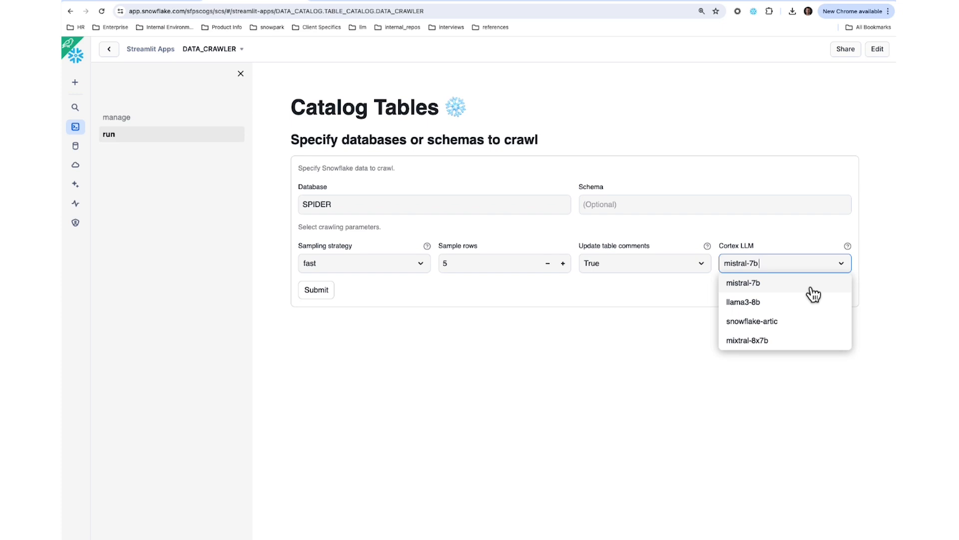
{"action": "left_click", "coordinate": [742, 283]}
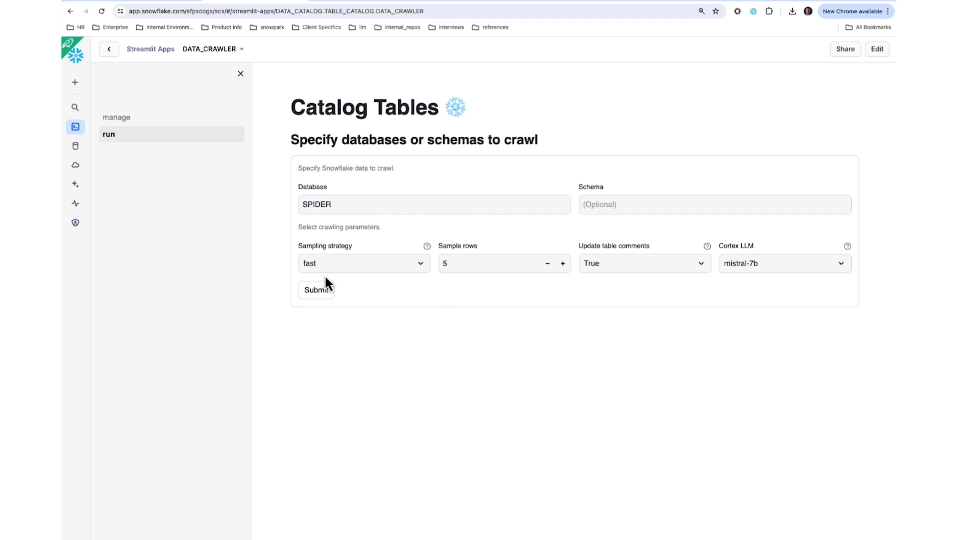
Submit the crawl and wait for the SPIDER table descriptions grid
{"action": "left_click", "coordinate": [316, 290]}
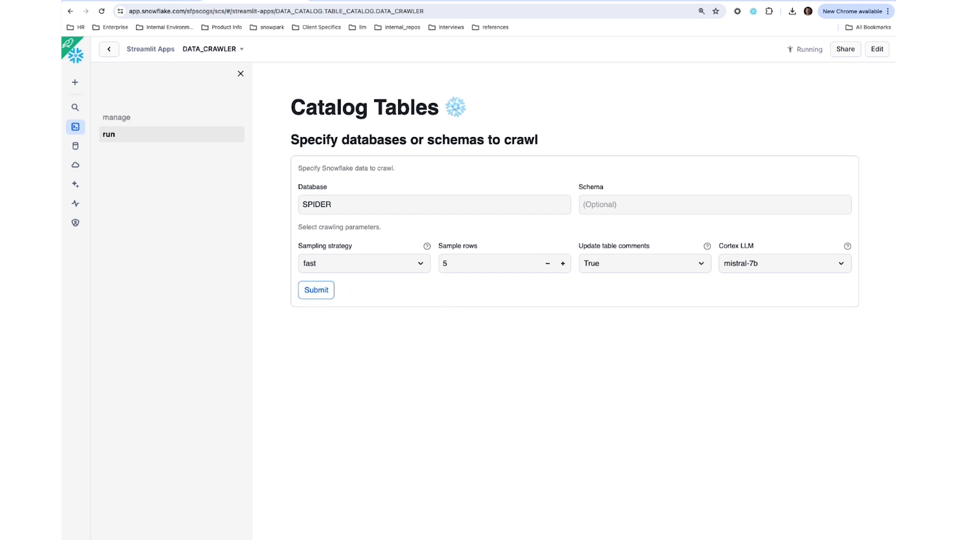
{"action": "left_click", "coordinate": [316, 289]}
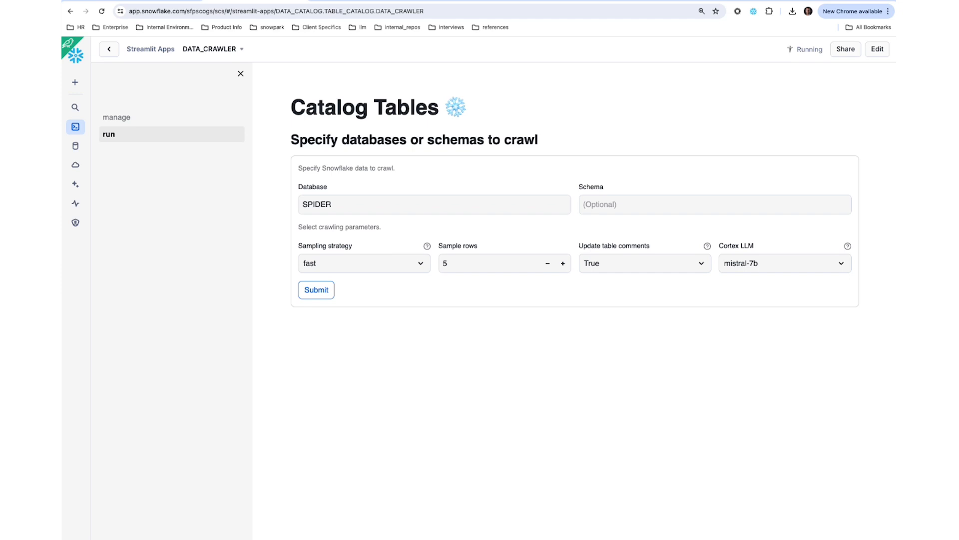
{"action": "left_click", "coordinate": [316, 289]}
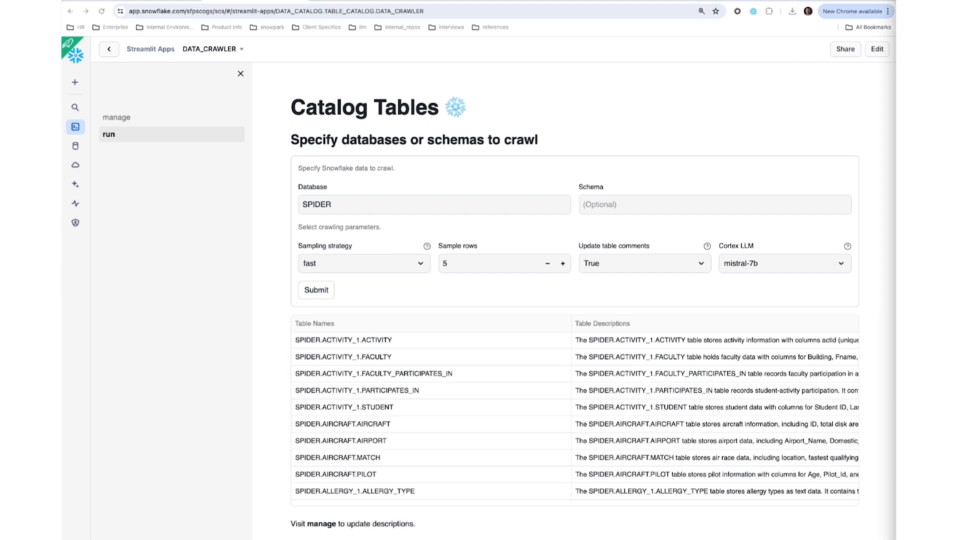
{"action": "scroll", "scroll_direction": "down", "scroll_amount": 3}
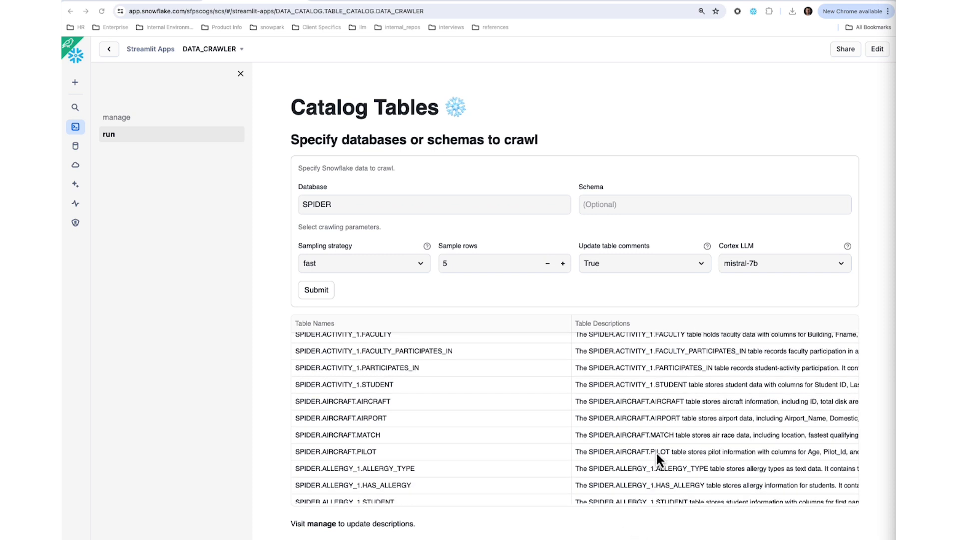
{"action": "scroll", "scroll_direction": "down", "scroll_amount": 3}
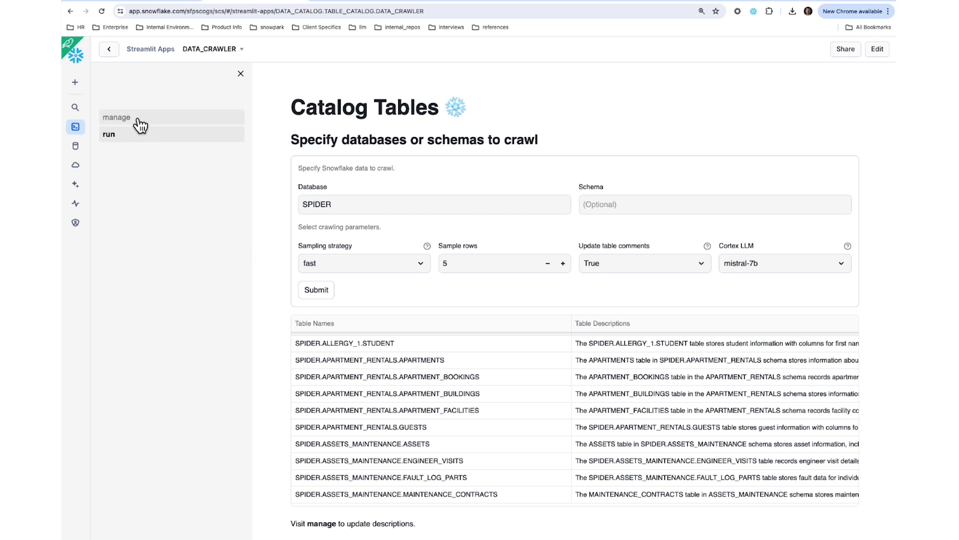
Go to the manage page and sort catalogued tables by the context 'cars'
{"action": "left_click", "coordinate": [116, 117]}
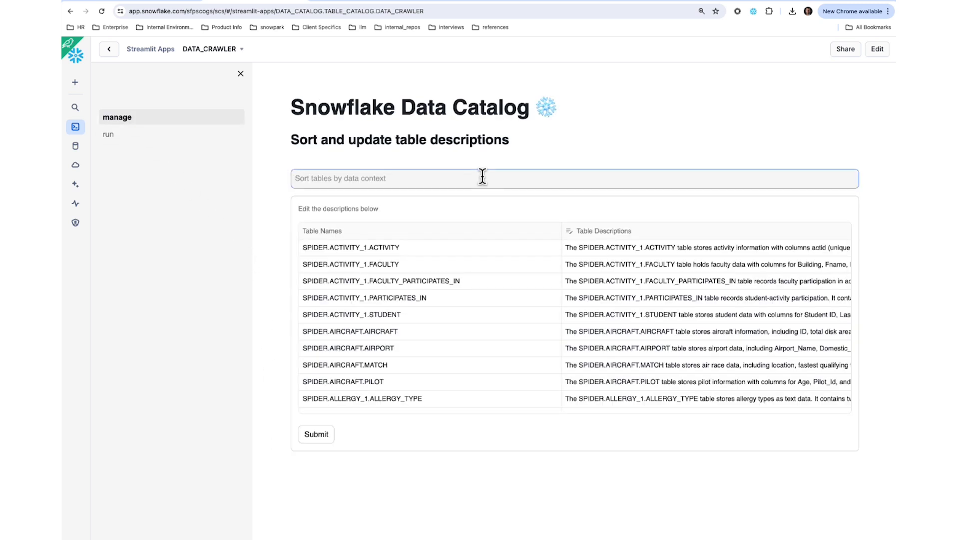
{"action": "type", "text": "cars"}
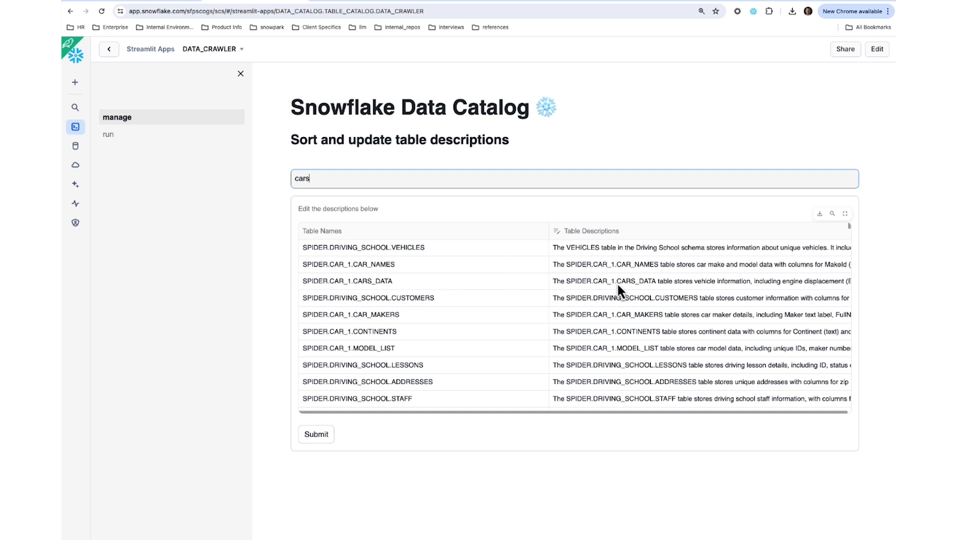
{"action": "mouse_move", "coordinate": [649, 257]}
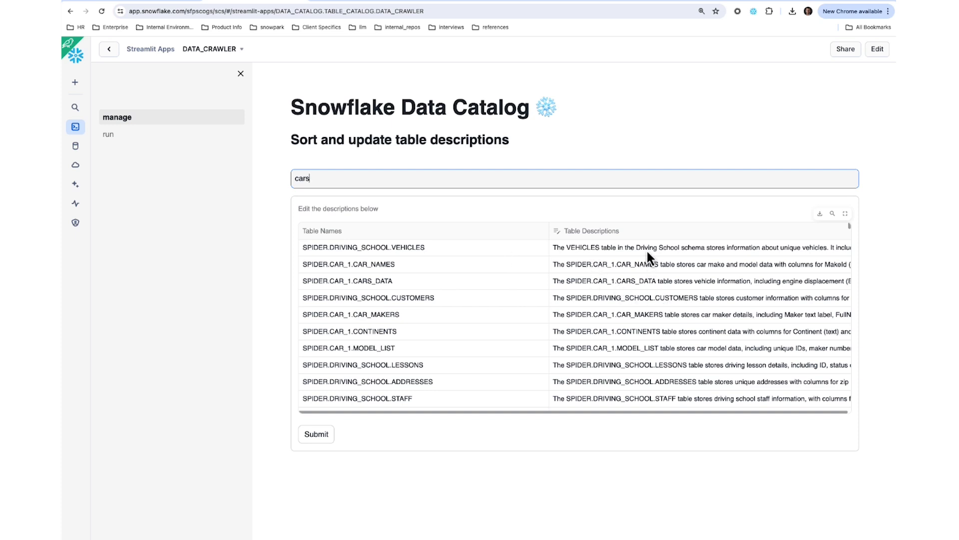
Replace the VEHICLES description with 'This table contains specs about cars used in school transportation. Great for any ML use cases.'
{"action": "left_click", "coordinate": [673, 247]}
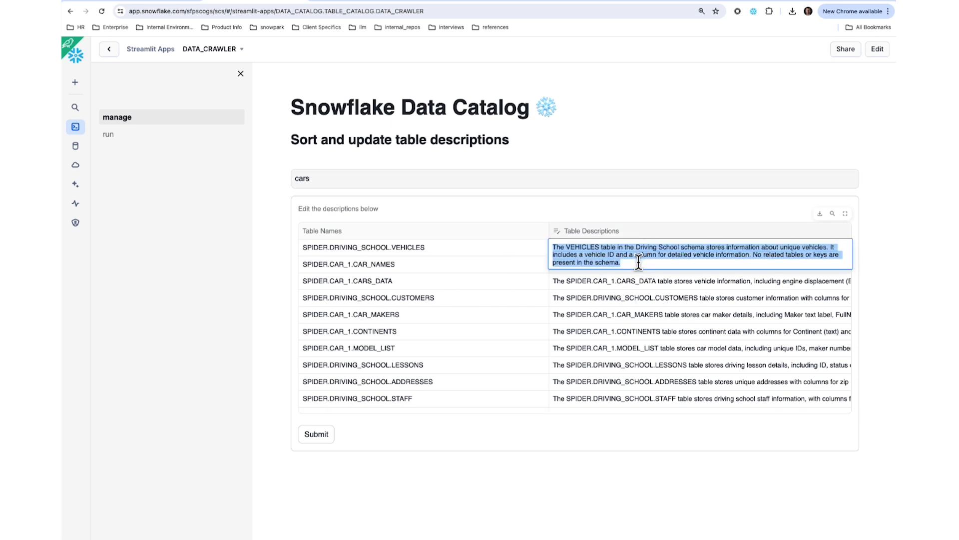
{"action": "type", "text": "This table contains specs"}
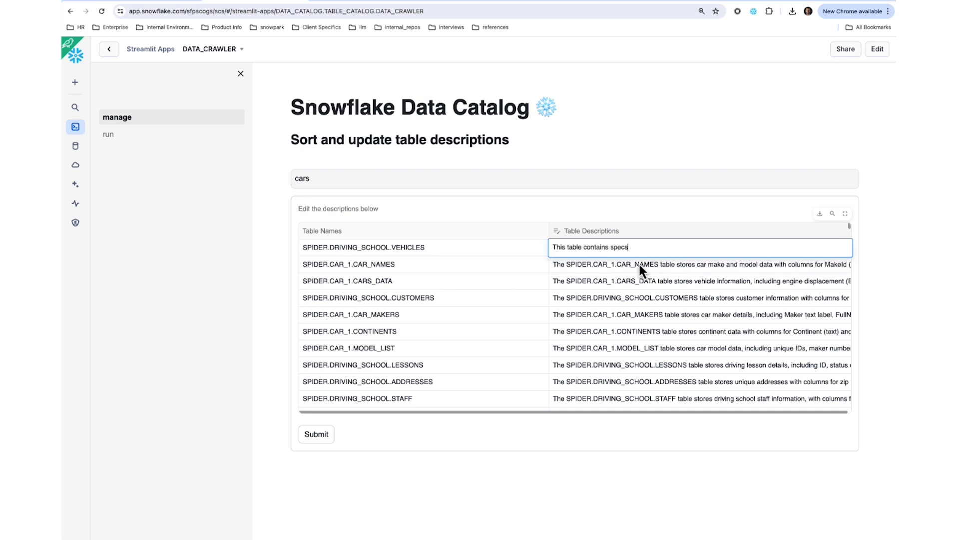
{"action": "type", "text": "about cars used in d"}
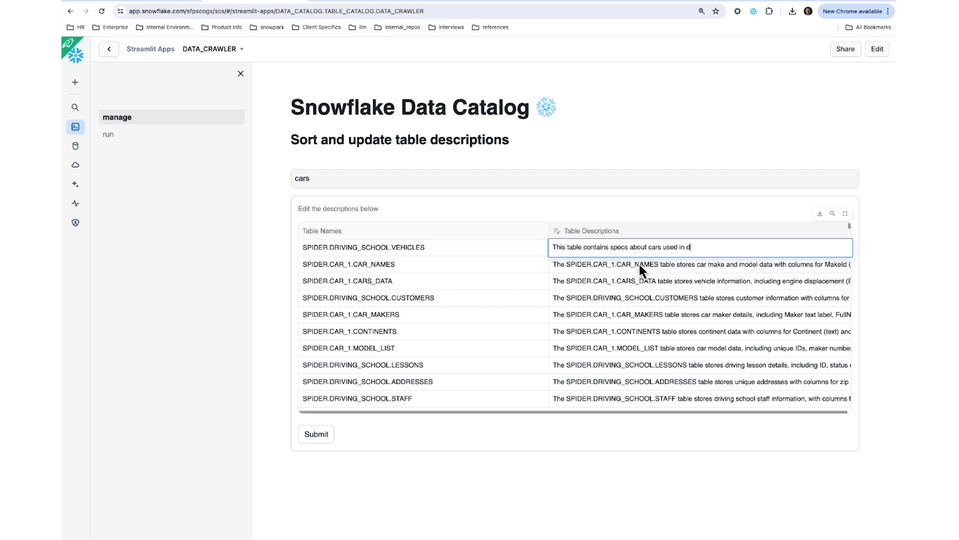
{"action": "type", "text": "school transporation. Great f"}
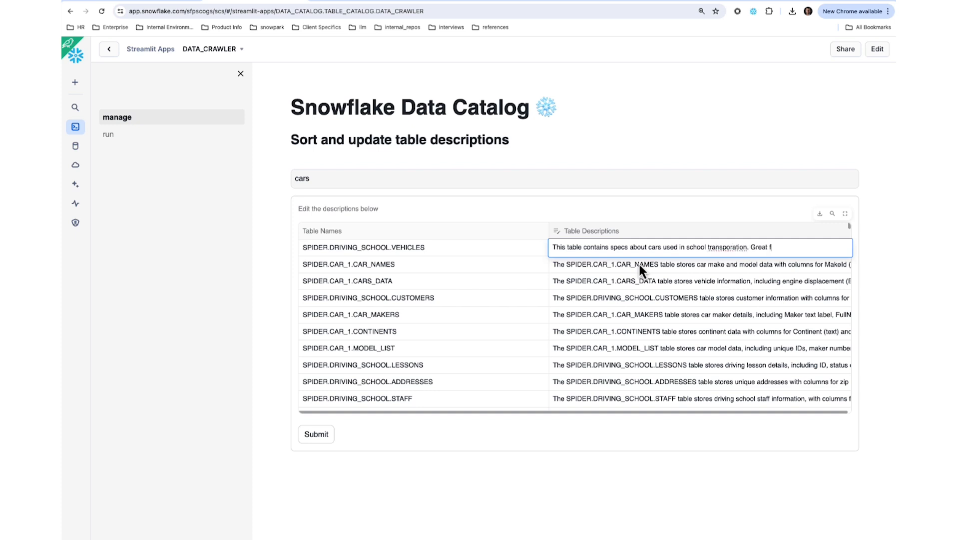
{"action": "type", "text": "or any ML use cases."}
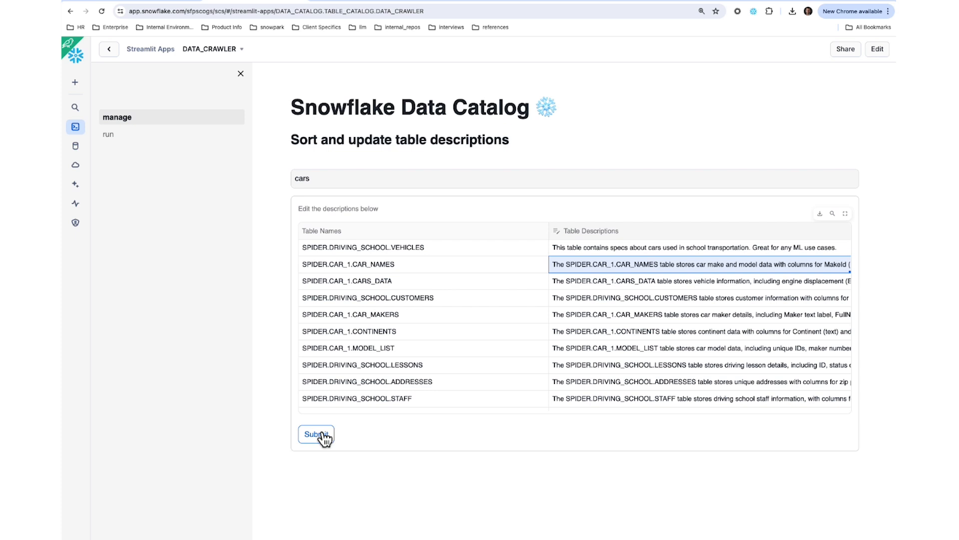
Submit the edited VEHICLES description to the catalog and receive the 'Table updated' confirmation
{"action": "left_click", "coordinate": [317, 433]}
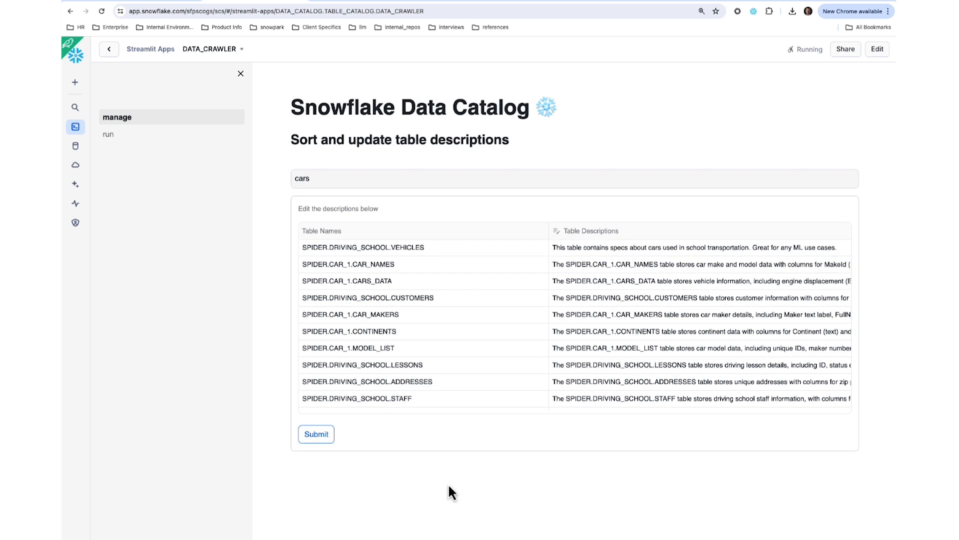
{"action": "mouse_move", "coordinate": [617, 484]}
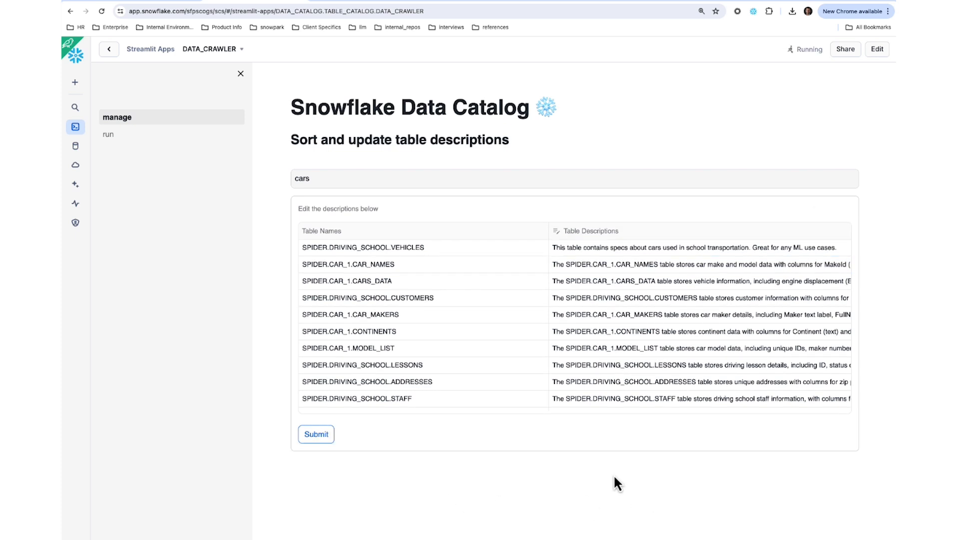
{"action": "left_click", "coordinate": [316, 434]}
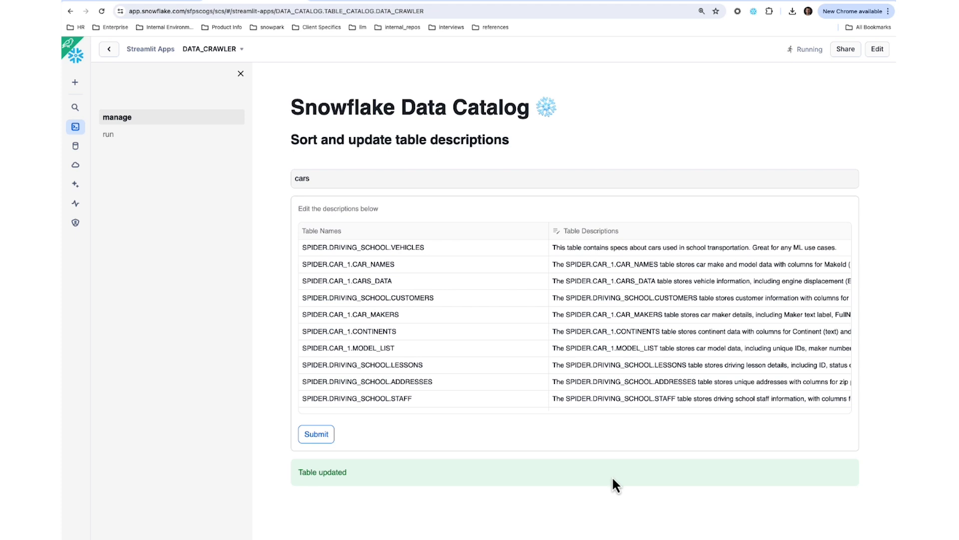
{"action": "mouse_move", "coordinate": [611, 507]}
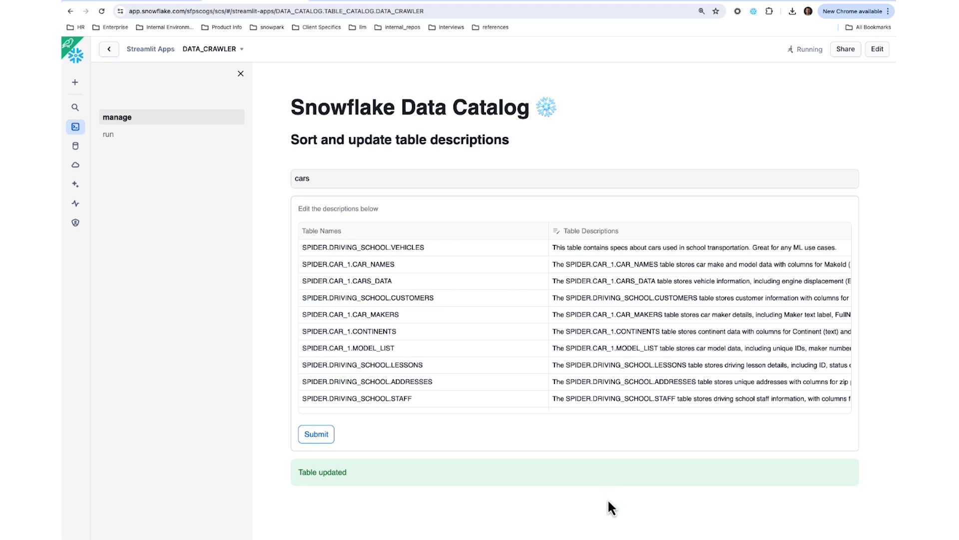